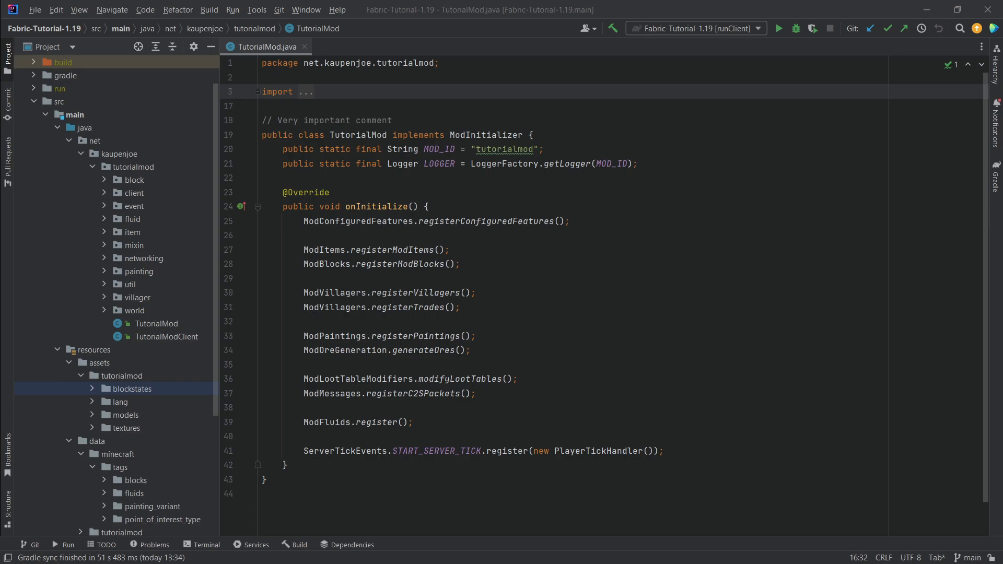
# - Paste kaupensword.json onto the mod's models/item folder so the Copy dialog appears
pyautogui.click(392, 120)
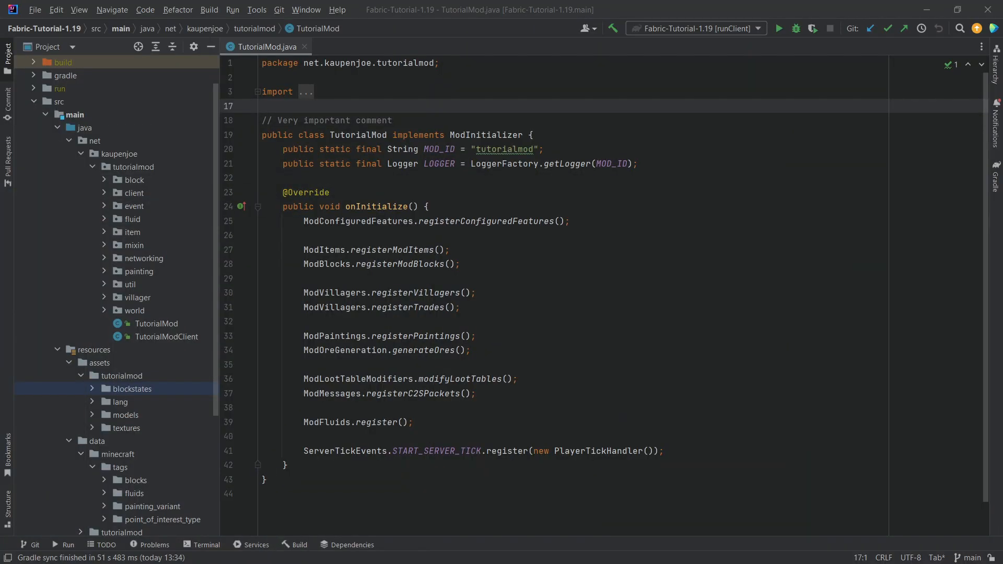
pyautogui.moveTo(140, 416)
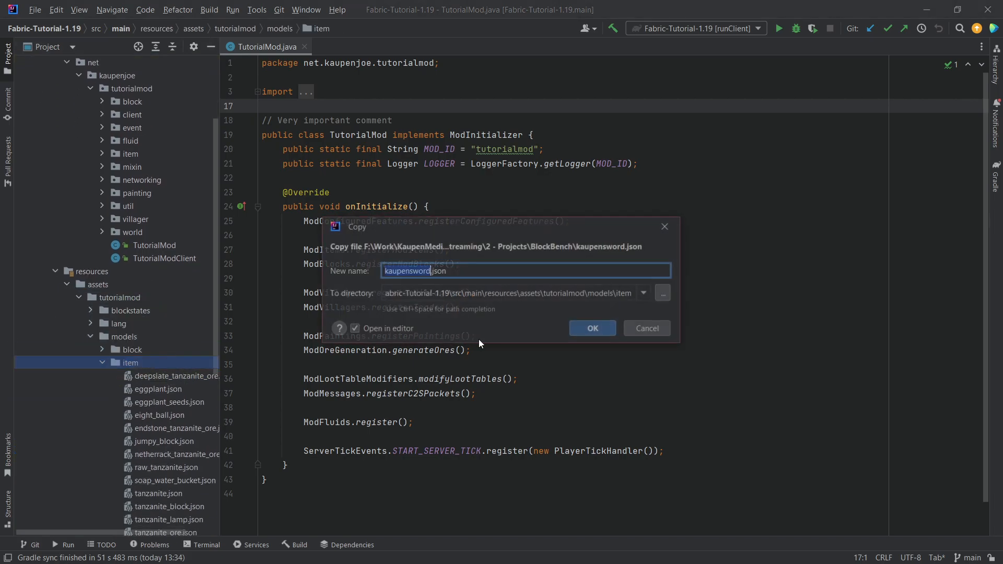
# - Confirm the copy, then rewrite the texture and particle paths to tutorialmod:item/ with underscored names
pyautogui.click(590, 328)
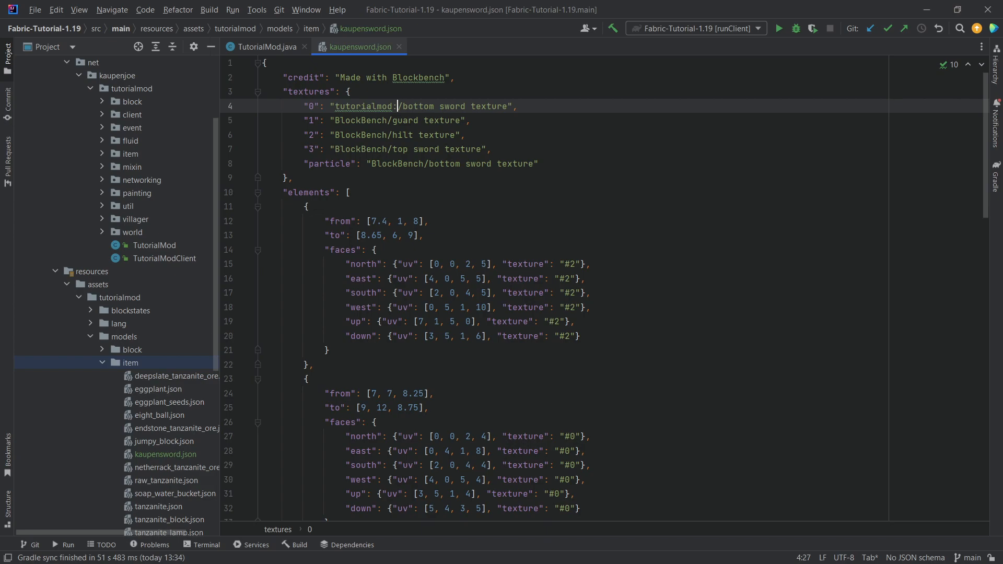
pyautogui.write('item')
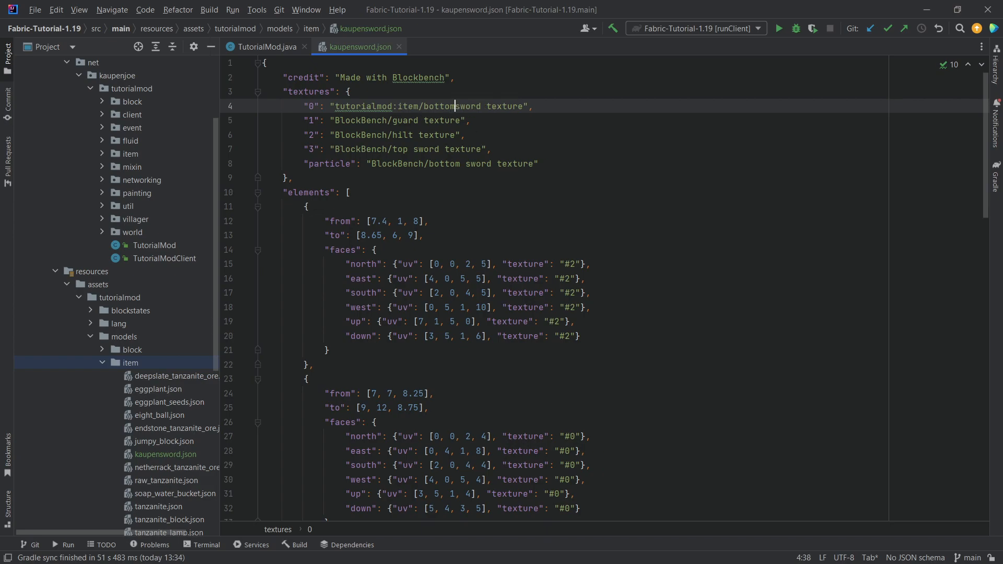
pyautogui.write('_')
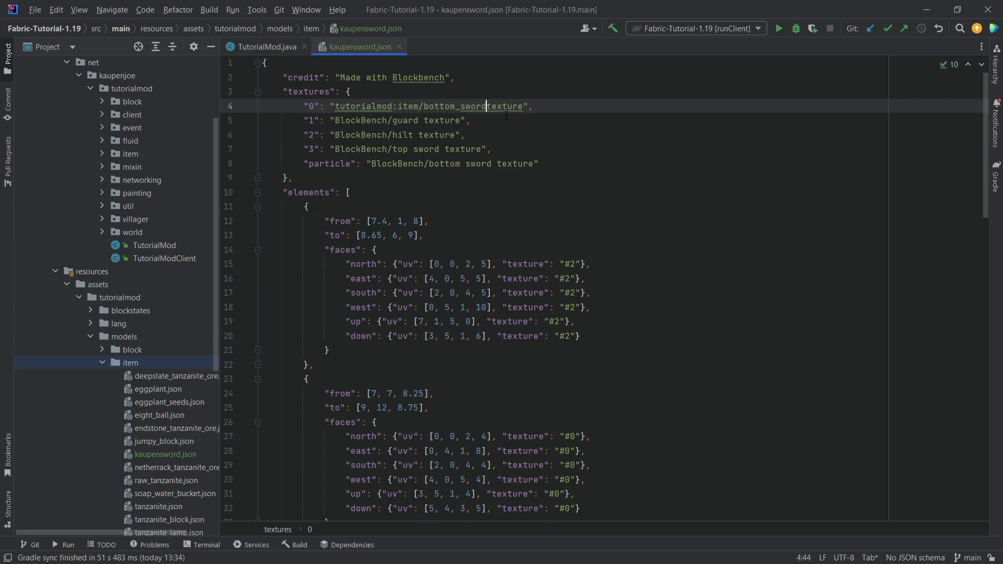
pyautogui.click(417, 120)
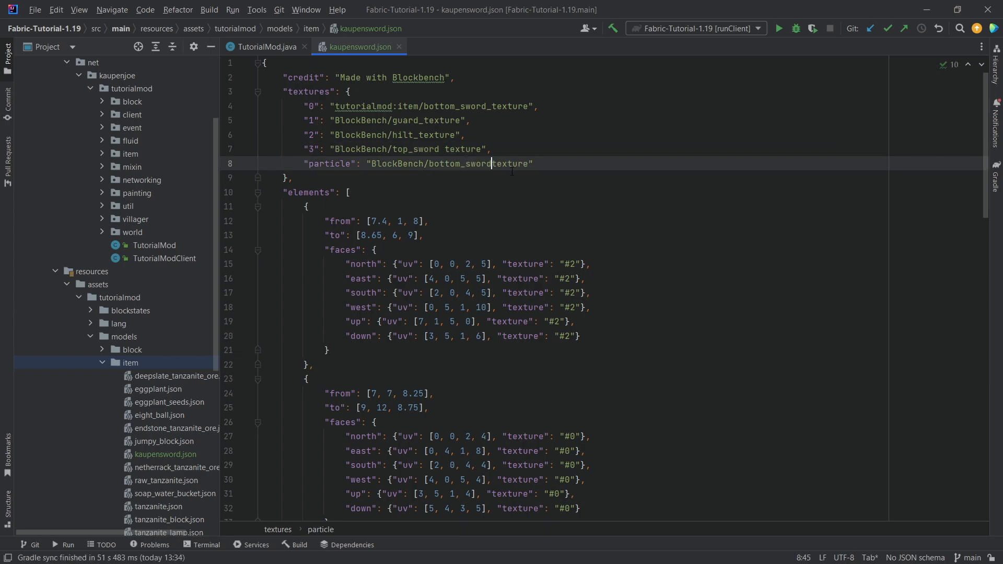
pyautogui.doubleClick(363, 106)
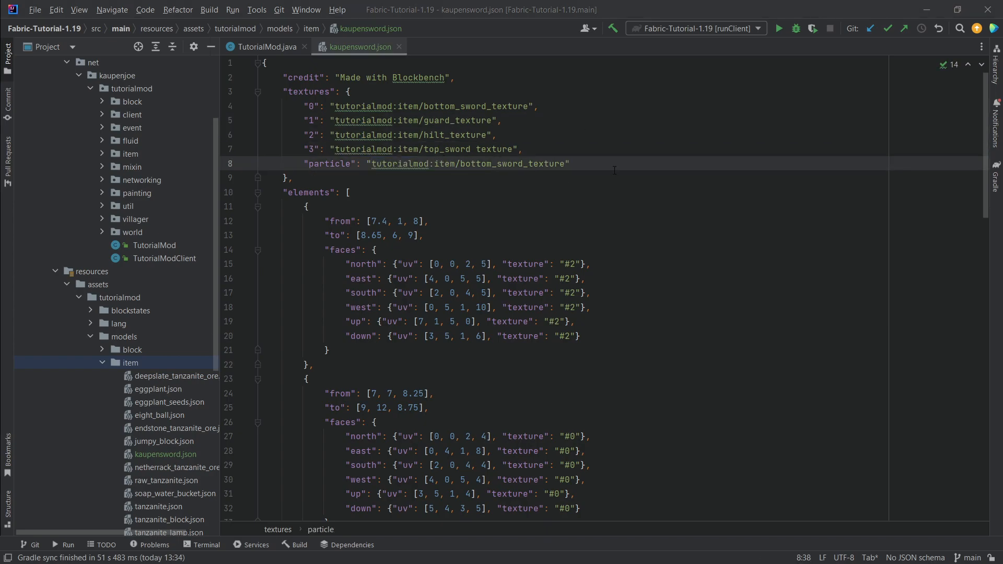
pyautogui.click(526, 163)
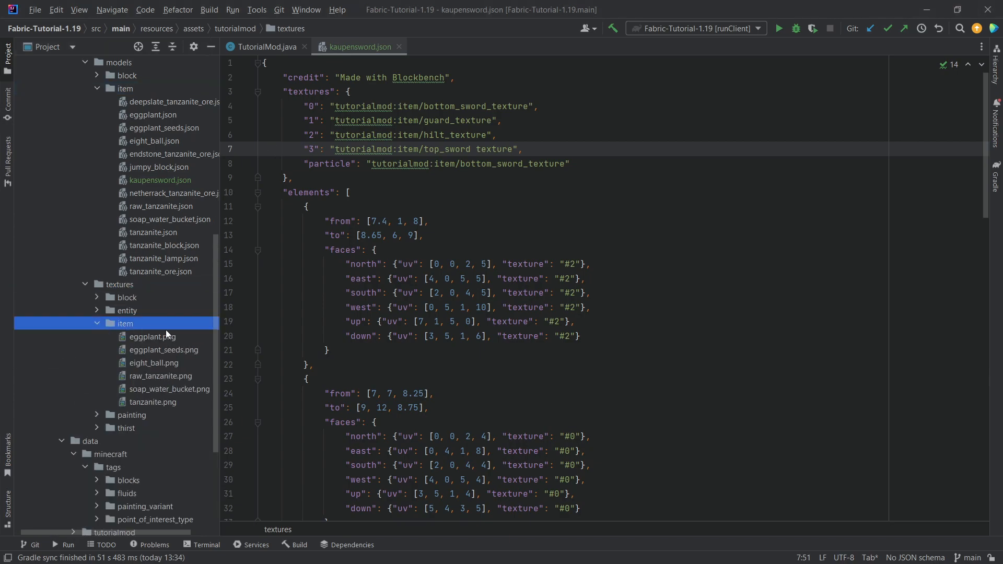
# - Review the sword PNGs in textures/item and add 'Kaupen Sword' for kaupensword in en_us.json
pyautogui.click(125, 323)
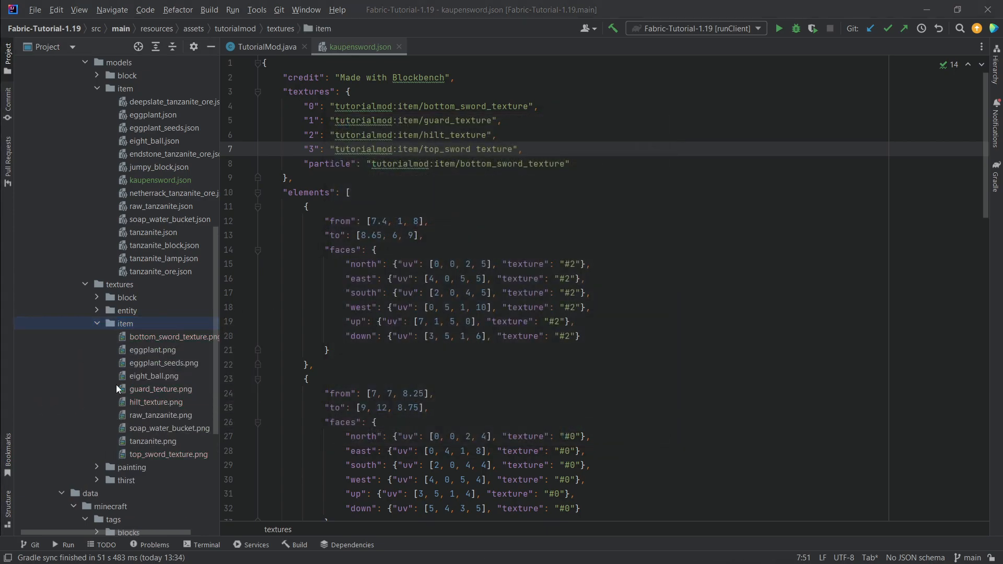
pyautogui.scroll(3)
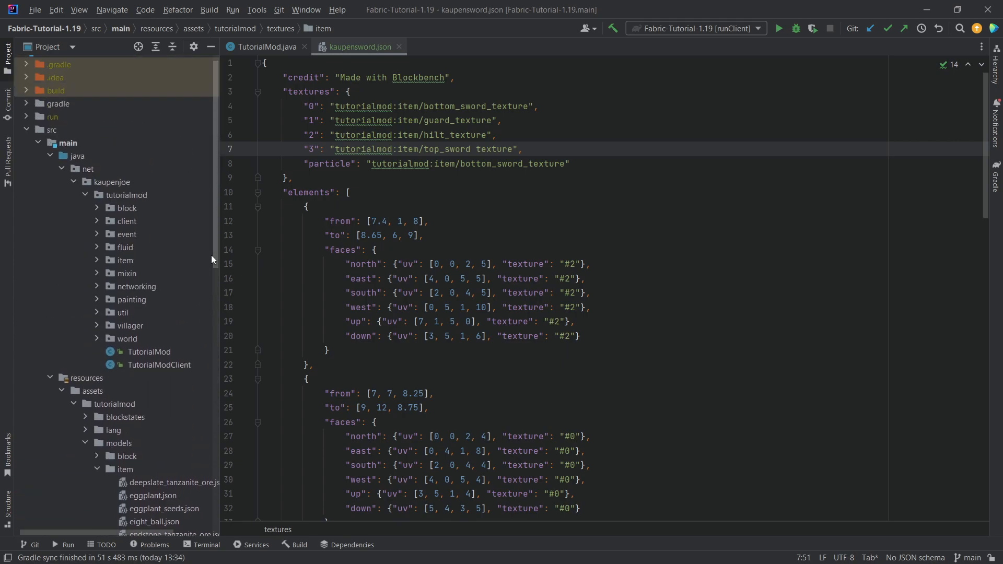
pyautogui.scroll(-3)
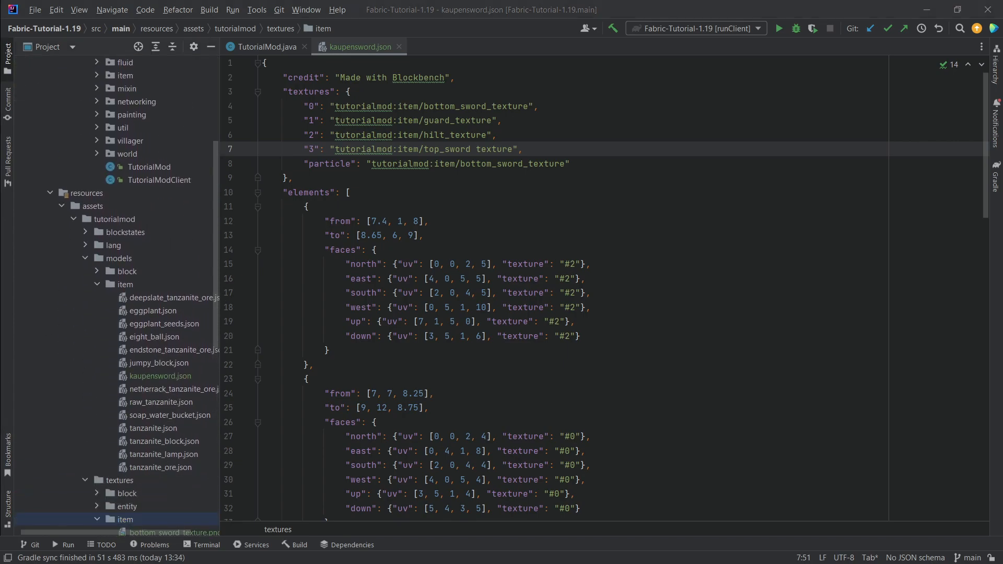
pyautogui.click(113, 244)
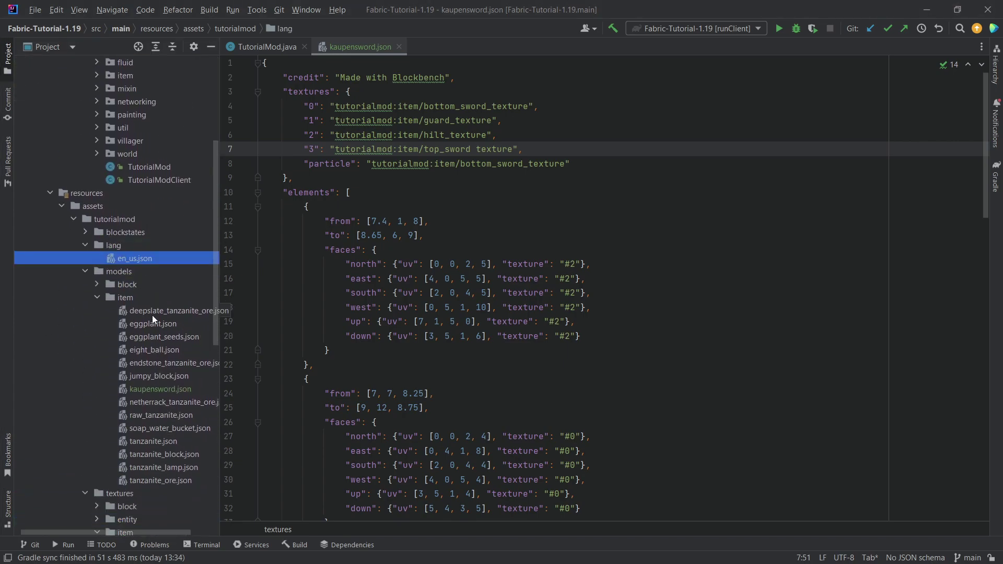
pyautogui.doubleClick(135, 258)
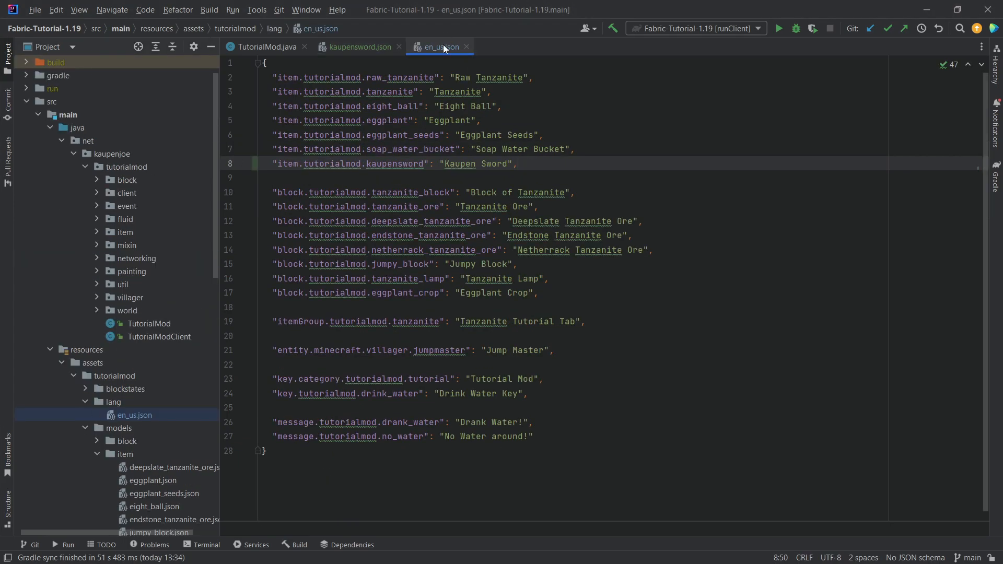
pyautogui.click(360, 46)
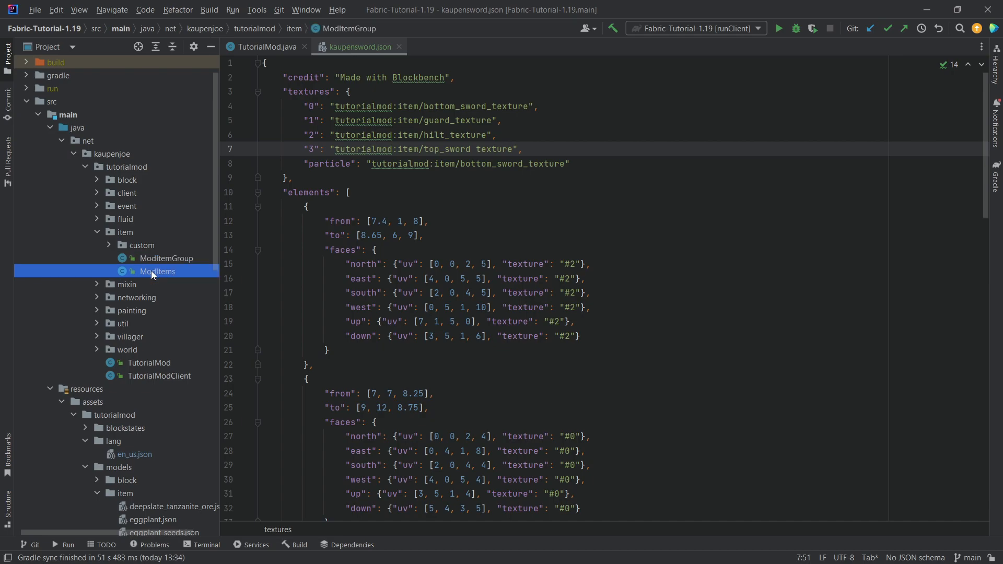
# - In ModItems.java, rename the registered item constant to KAUPENSWORD with id kaupensword
pyautogui.doubleClick(158, 271)
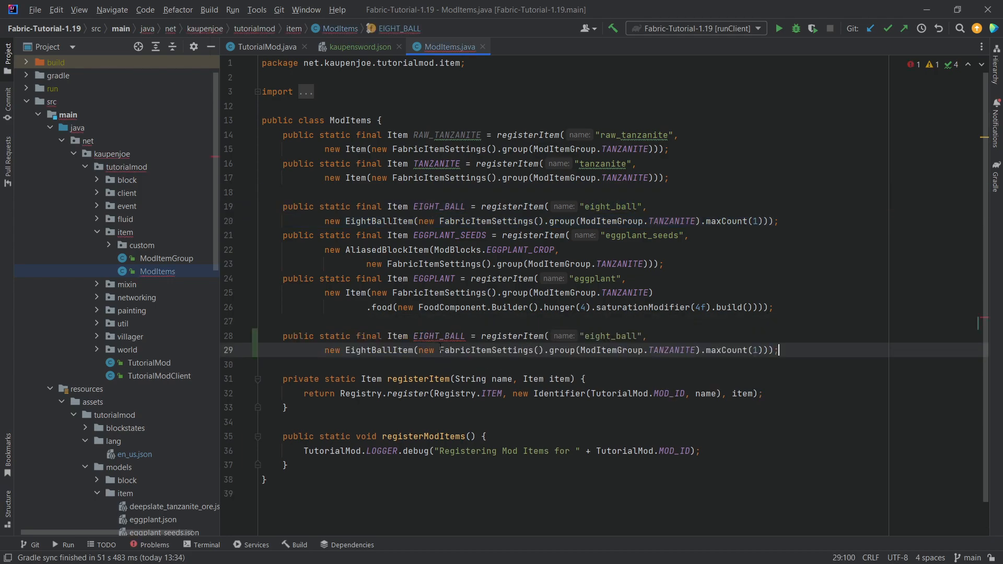
pyautogui.write('KAUPENW')
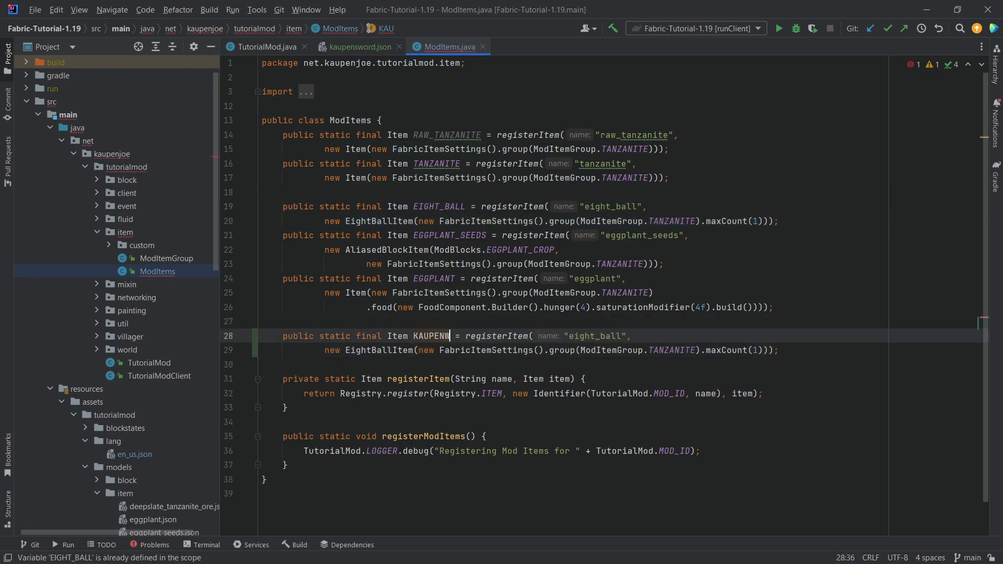
pyautogui.write('SWORD')
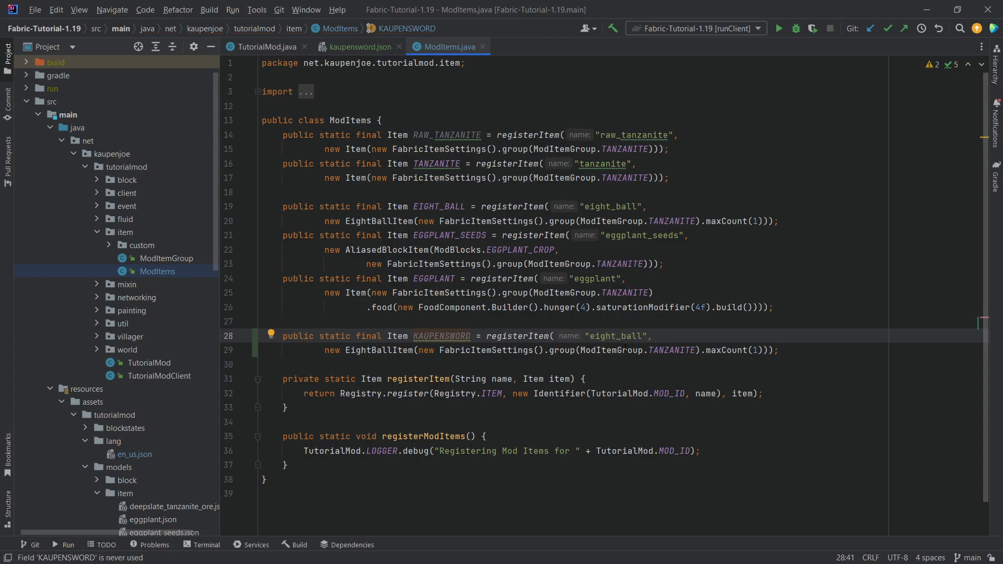
pyautogui.write('kaupens')
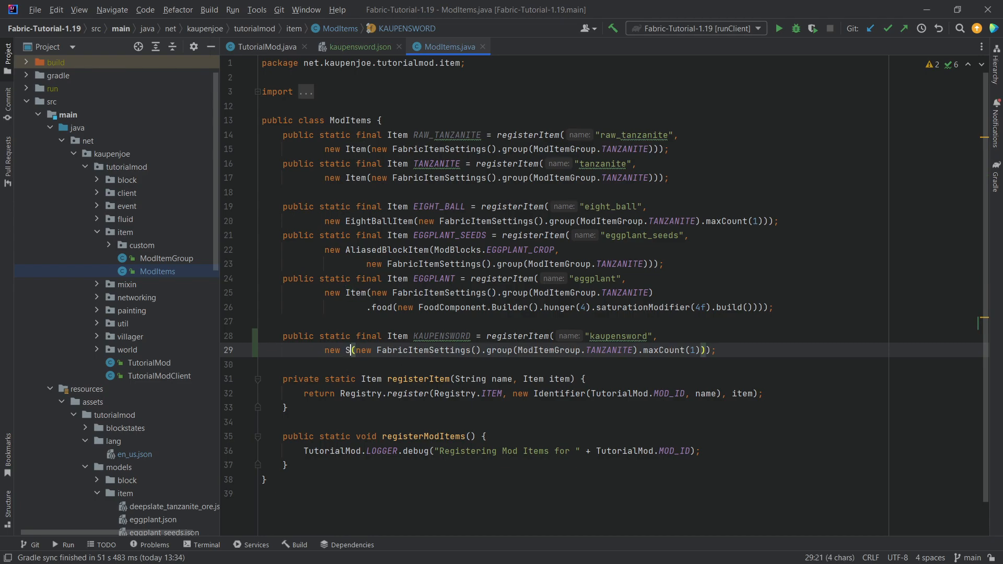
# - Make KAUPENSWORD a SwordItem with ToolMaterials.DIAMOND, attack damage 10 and speed 5f, reformatted
pyautogui.write('wordItem(')
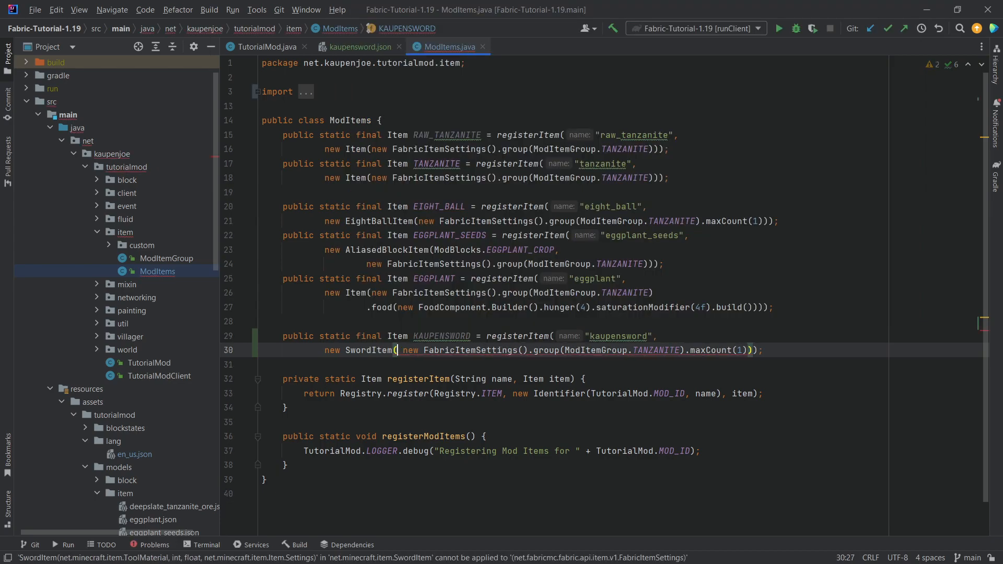
pyautogui.write('ToolMaterials.DIAMOND, ^0')
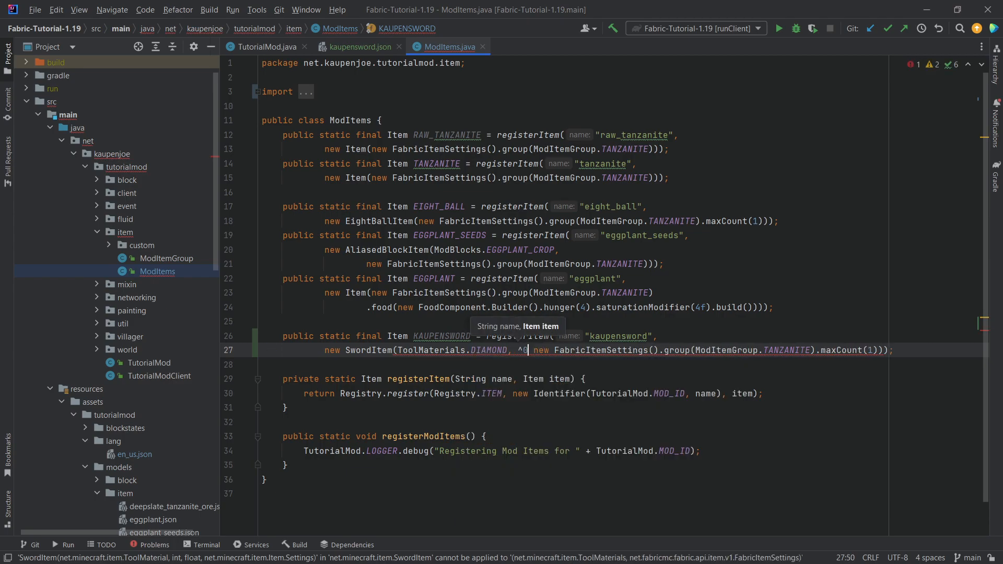
pyautogui.write('10, 5f,')
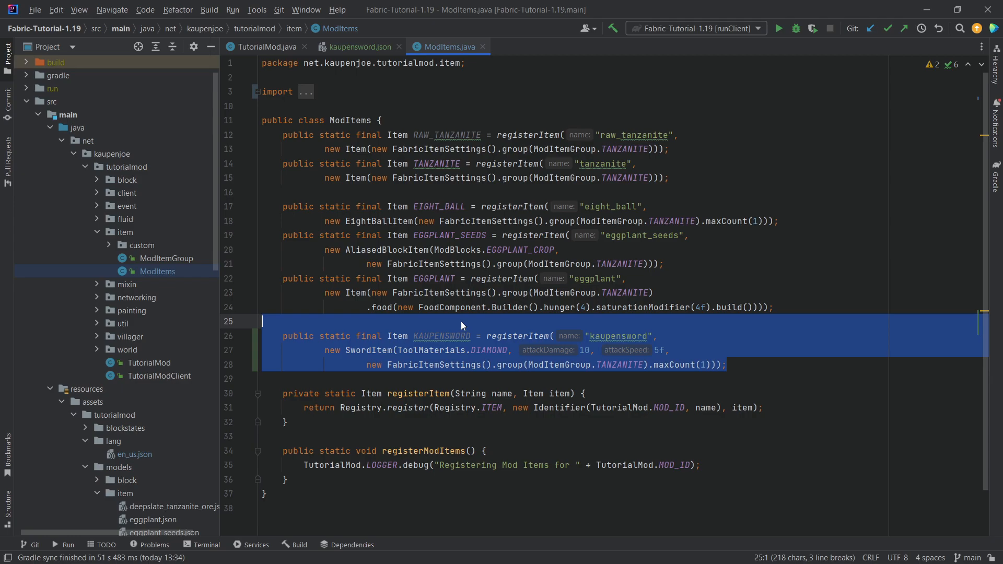
pyautogui.click(391, 321)
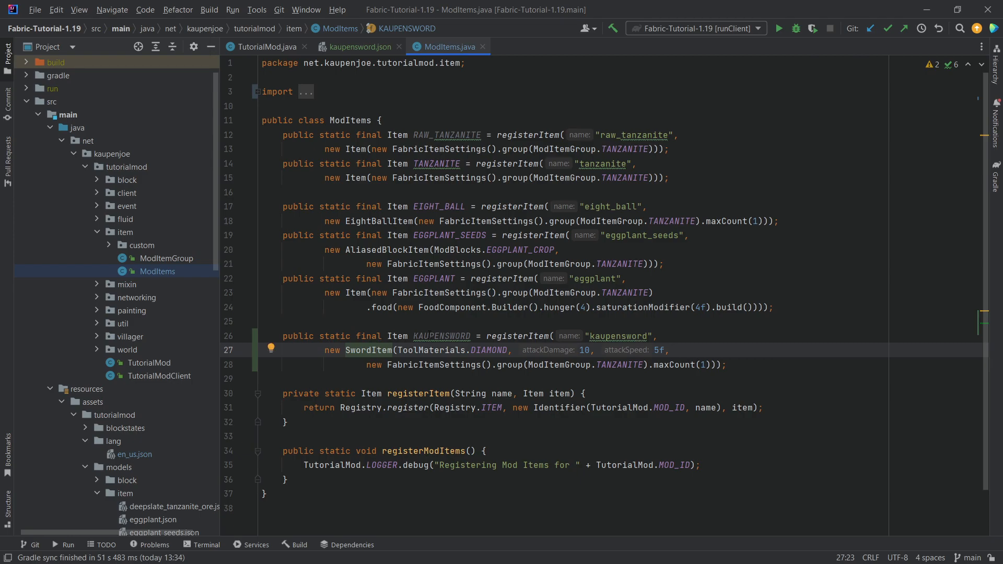
pyautogui.doubleClick(369, 350)
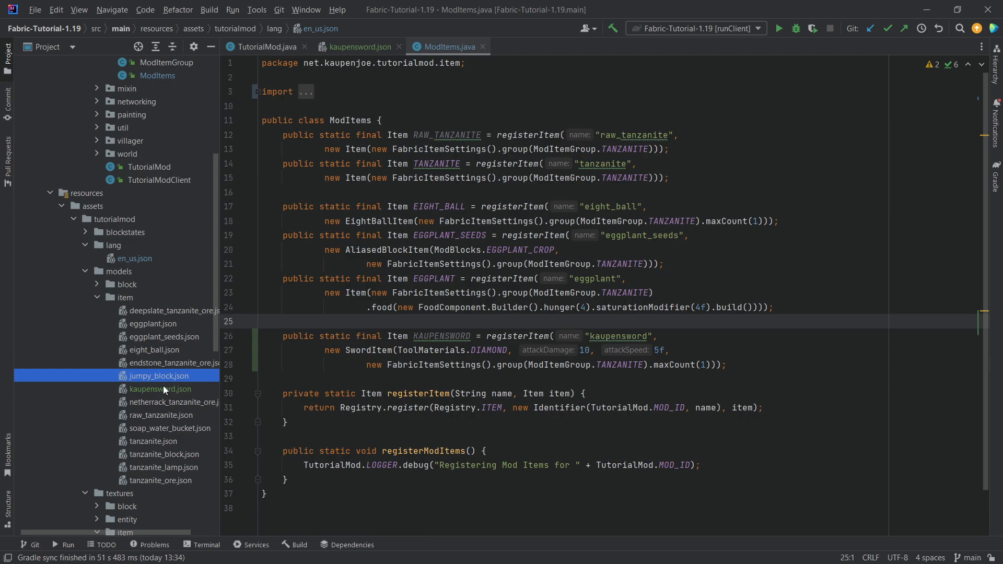
# - Check kaupensword.json and en_us.json, then bring the running Minecraft world forward and reach the inventory
pyautogui.click(160, 389)
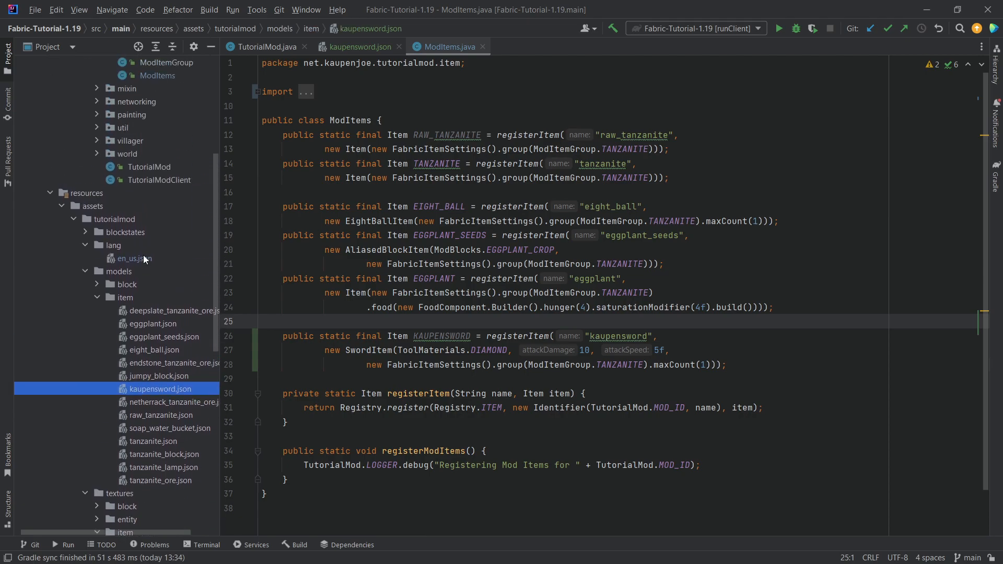
pyautogui.click(135, 258)
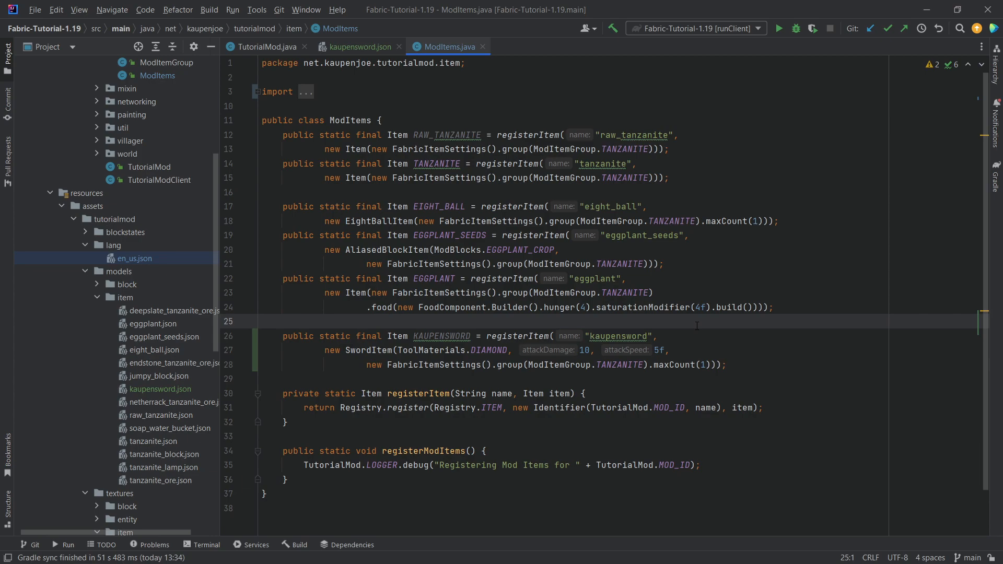
pyautogui.click(262, 320)
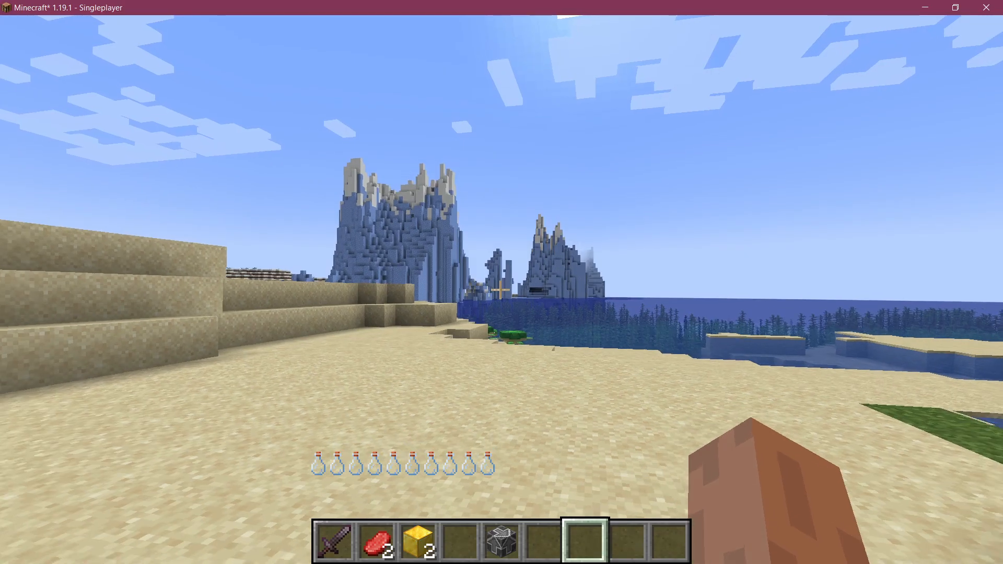
pyautogui.press('e')
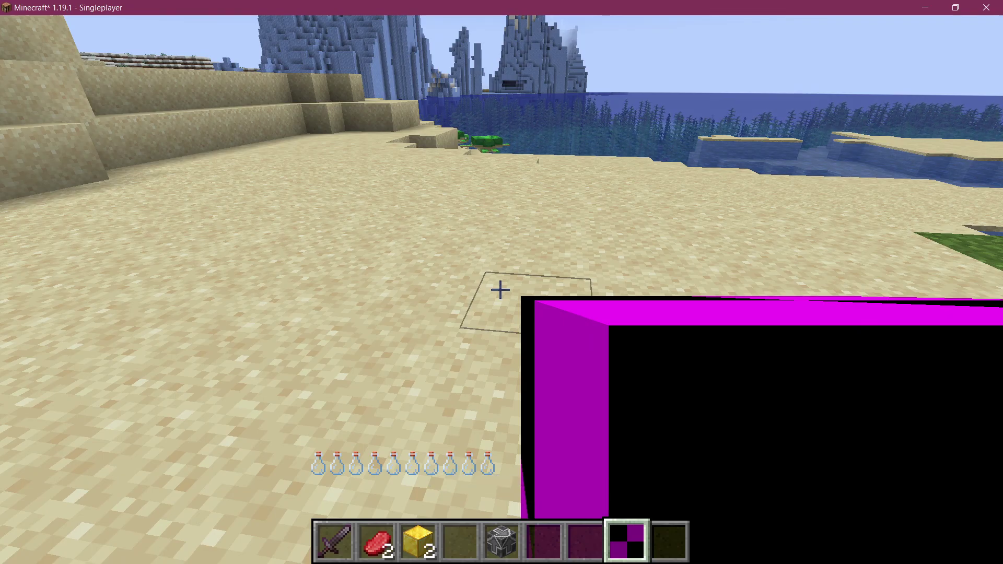
# - With the sword showing as a missing-texture cube, return to IntelliJ's run panel
pyautogui.press('e')
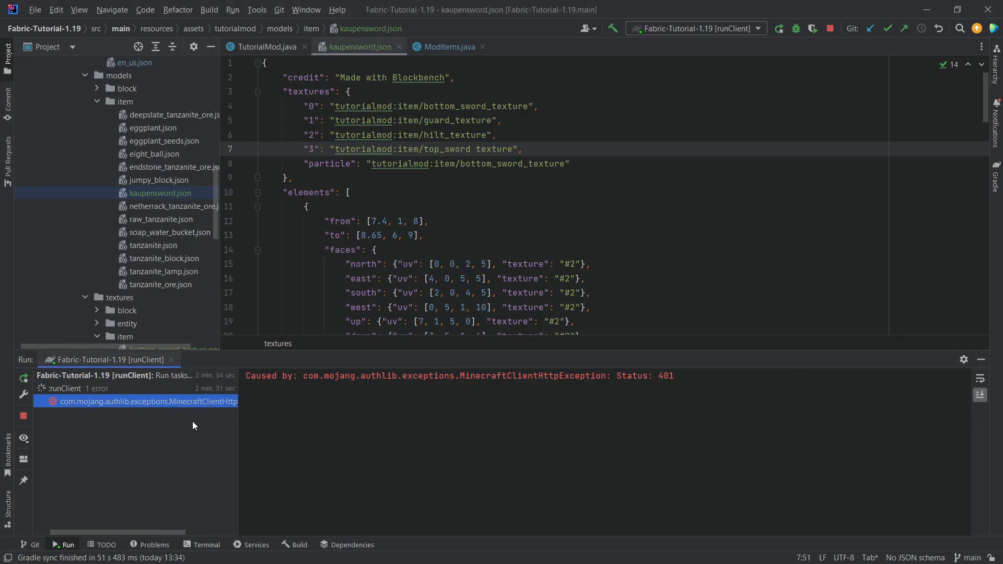
# - Search the runClient log for kaupensword and find the invalid 'top_sword texture' resource location error
pyautogui.click(65, 388)
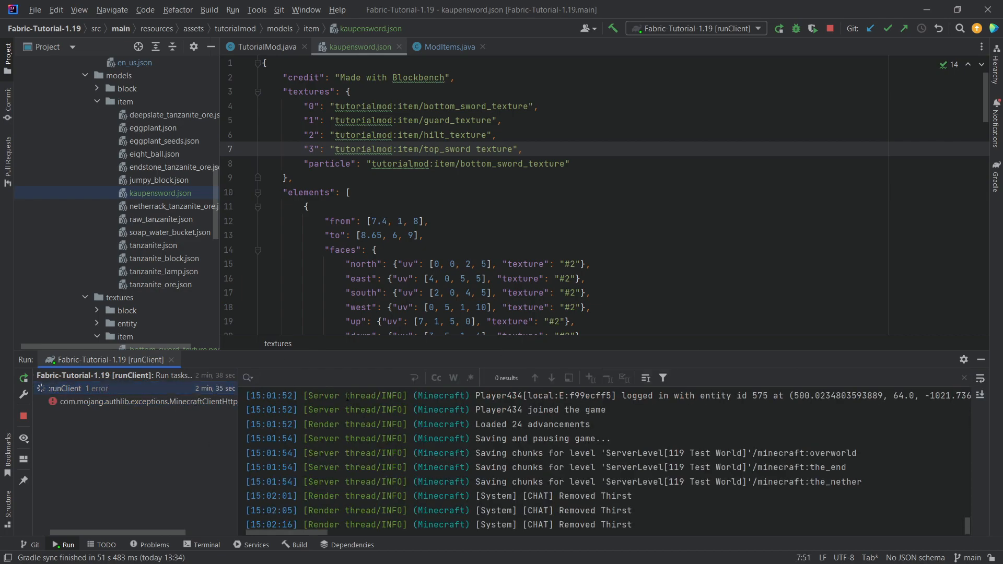
pyautogui.write('kaupensword')
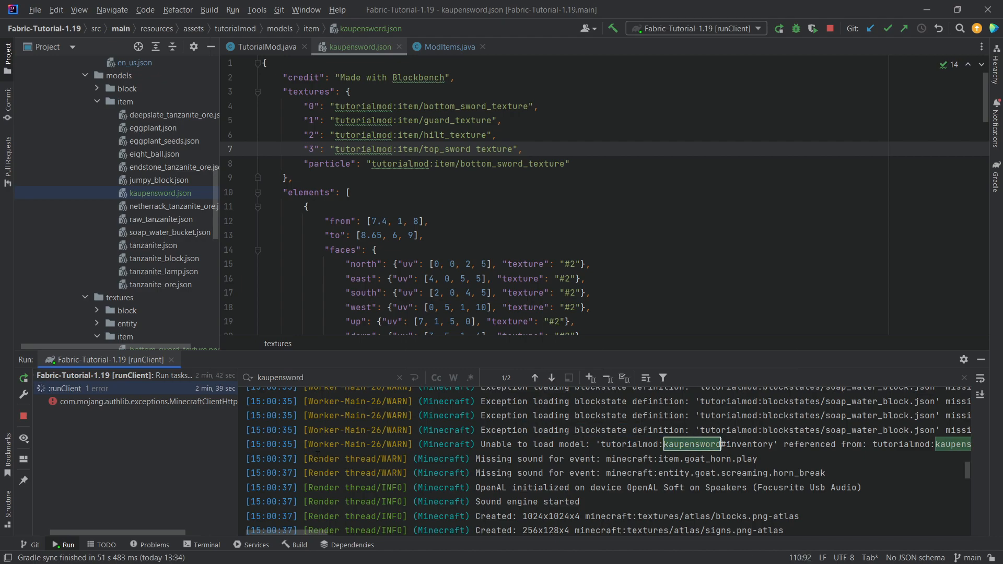
pyautogui.scroll(-3)
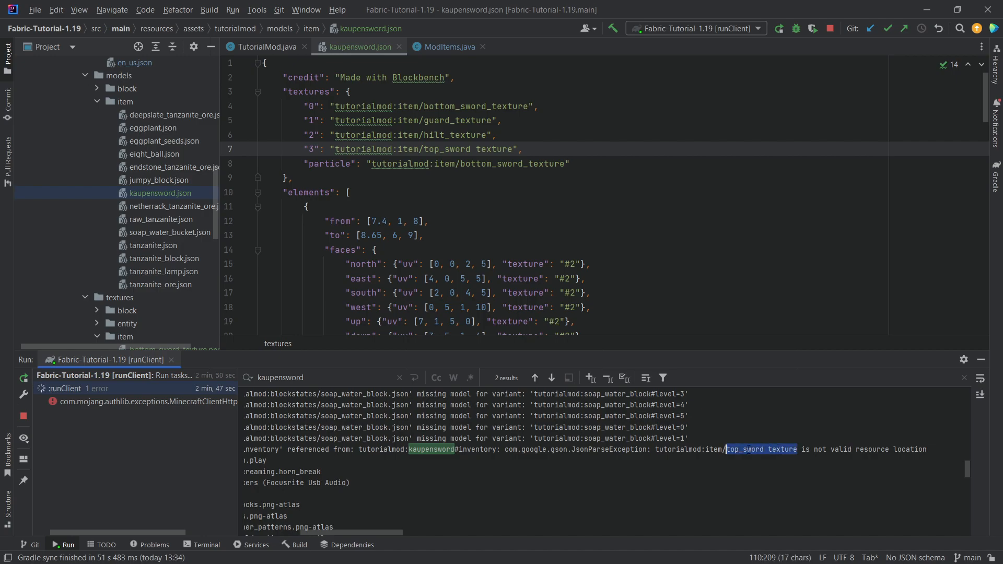
pyautogui.click(773, 449)
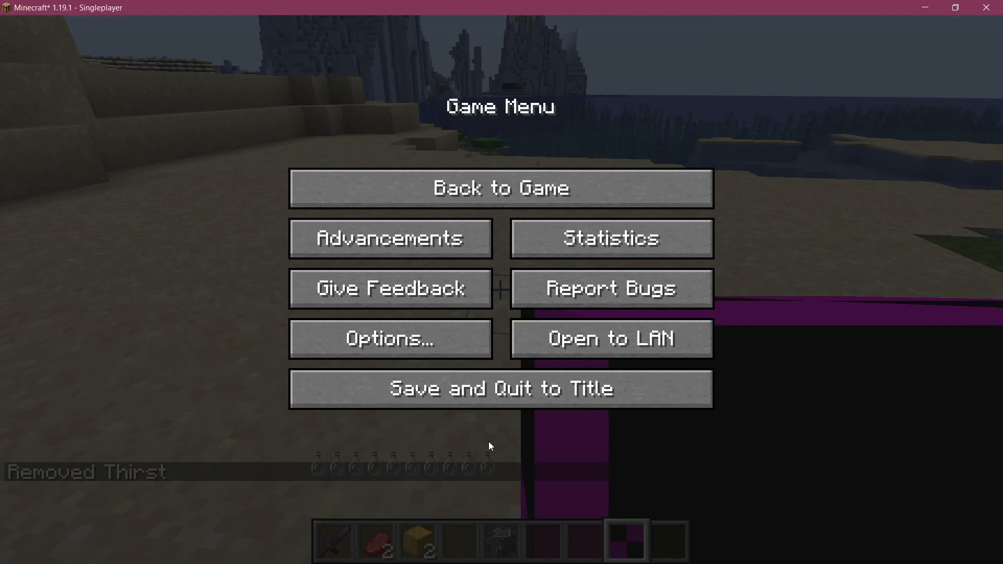
pyautogui.moveTo(501, 389)
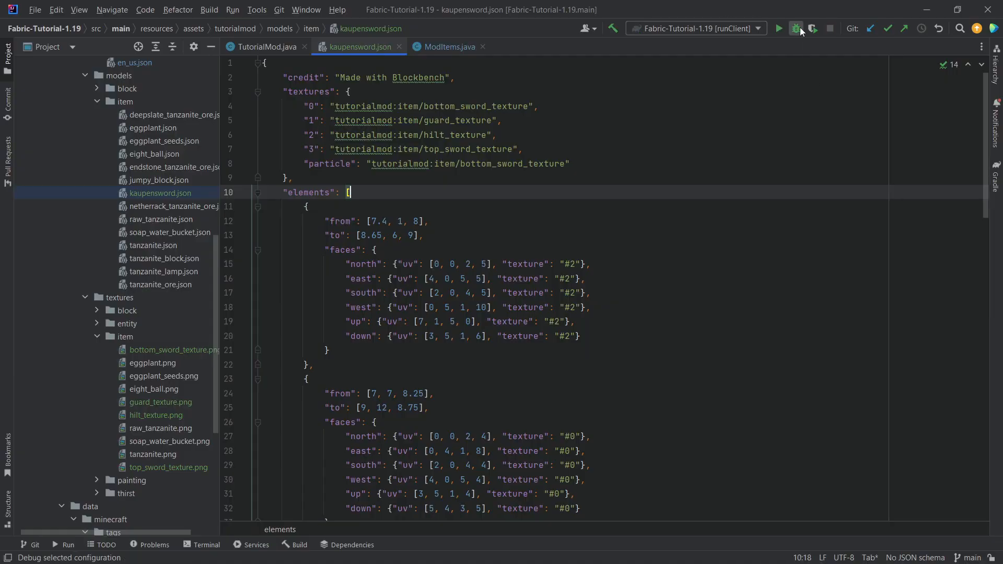
pyautogui.moveTo(778, 28)
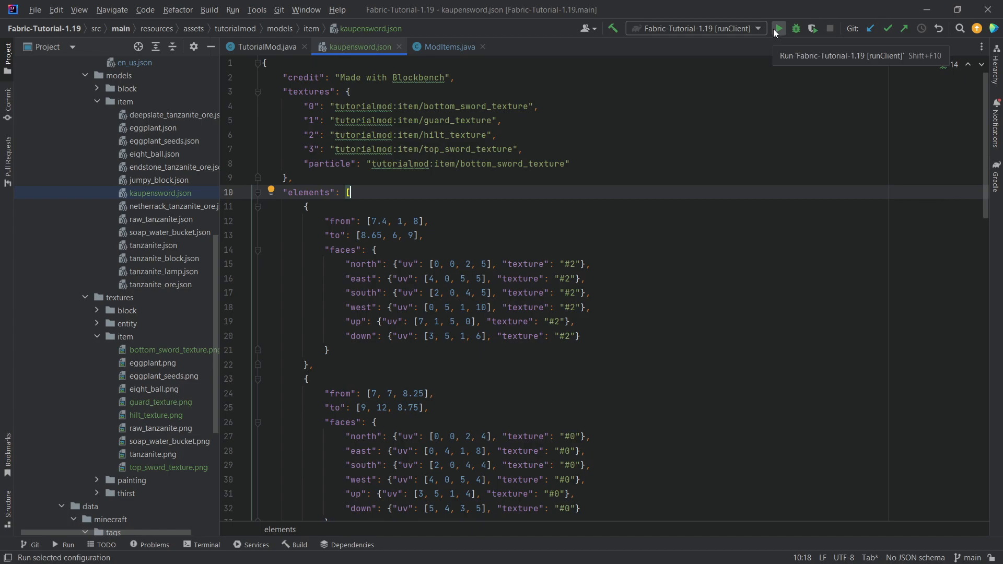
# - Relaunch runClient with the top_sword_texture path fixed in kaupensword.json
pyautogui.click(777, 28)
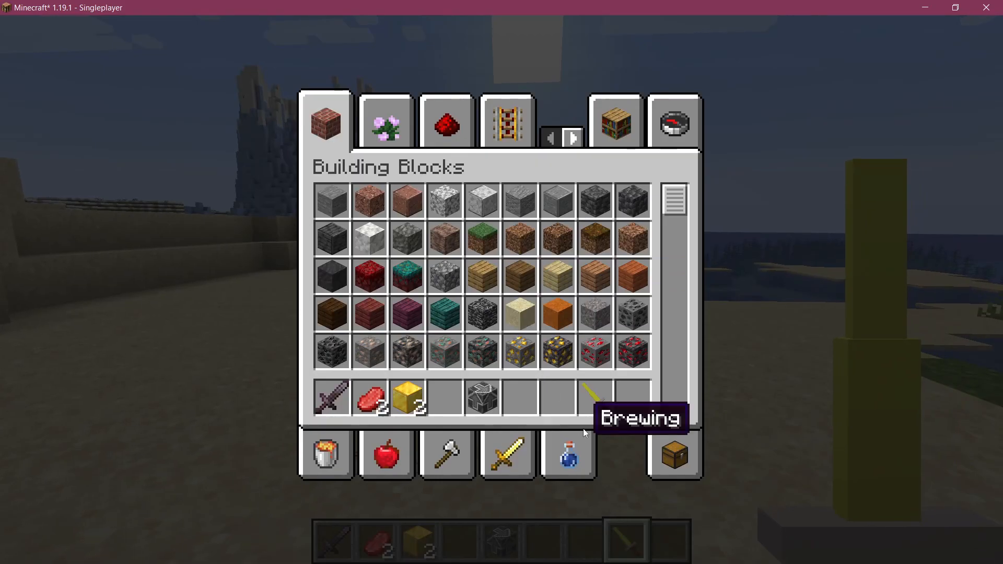
# - Close the inventory and hold the Kaupen Sword, now rendered as a yellow 3D blade
pyautogui.press('Escape')
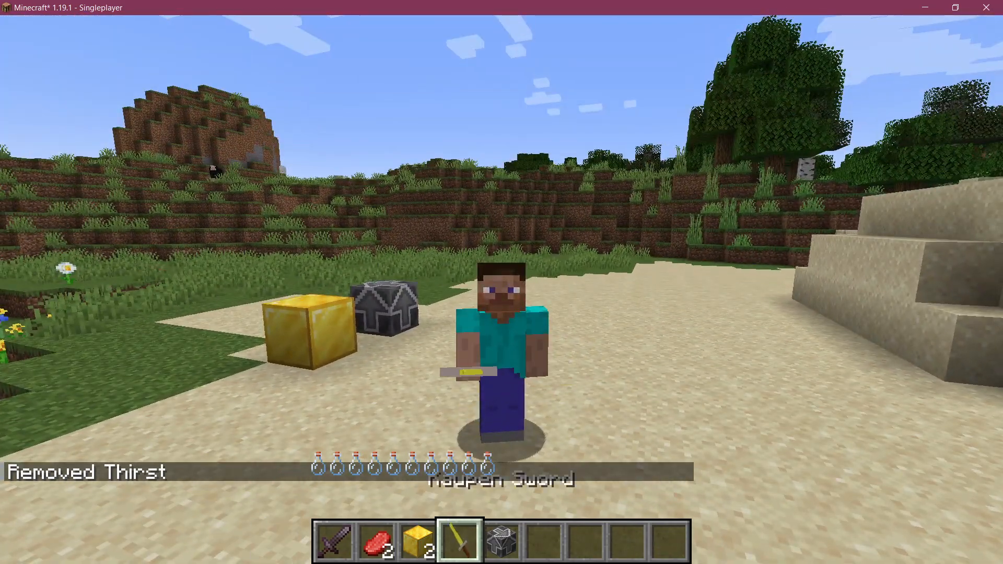
pyautogui.moveTo(501, 290)
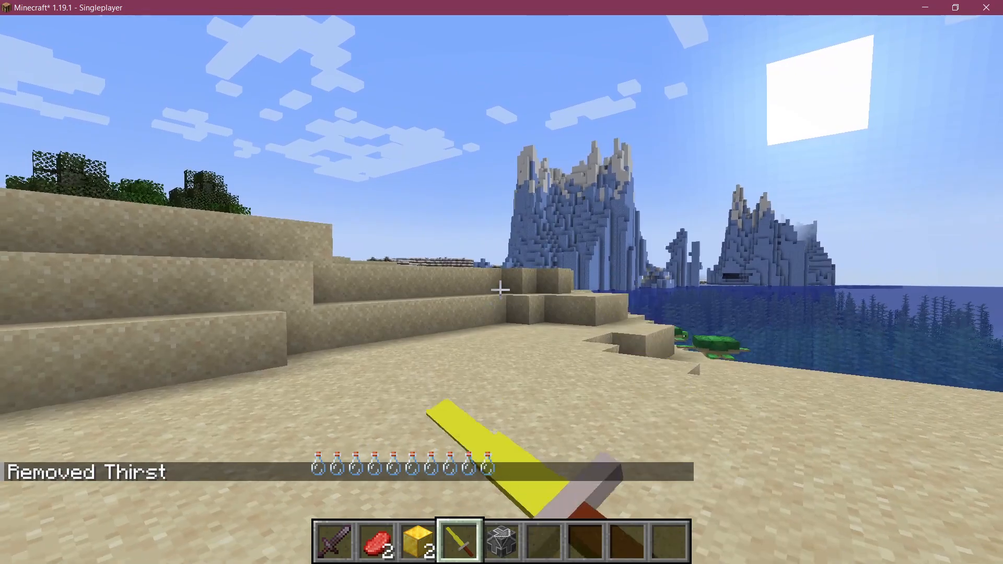
pyautogui.moveTo(502, 288)
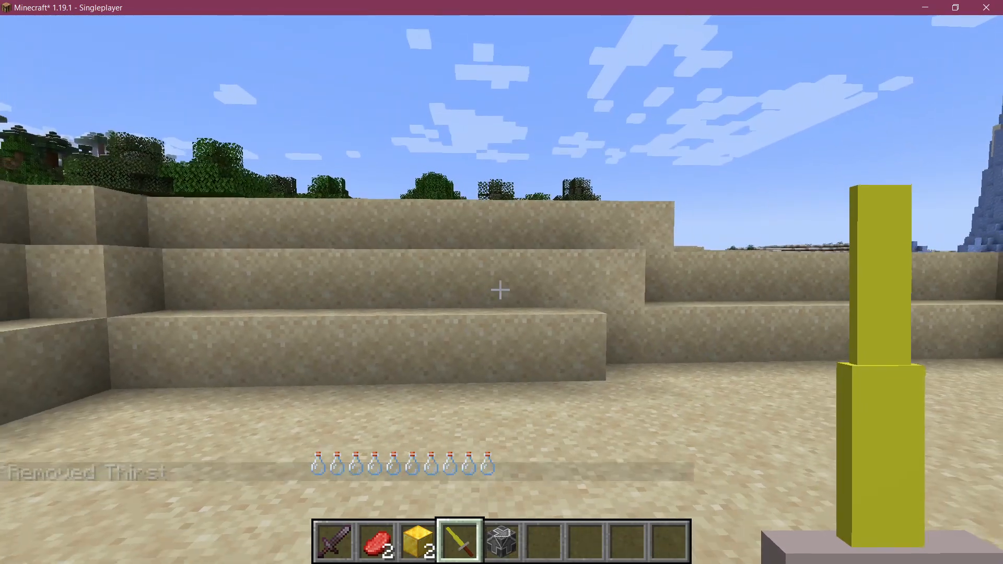